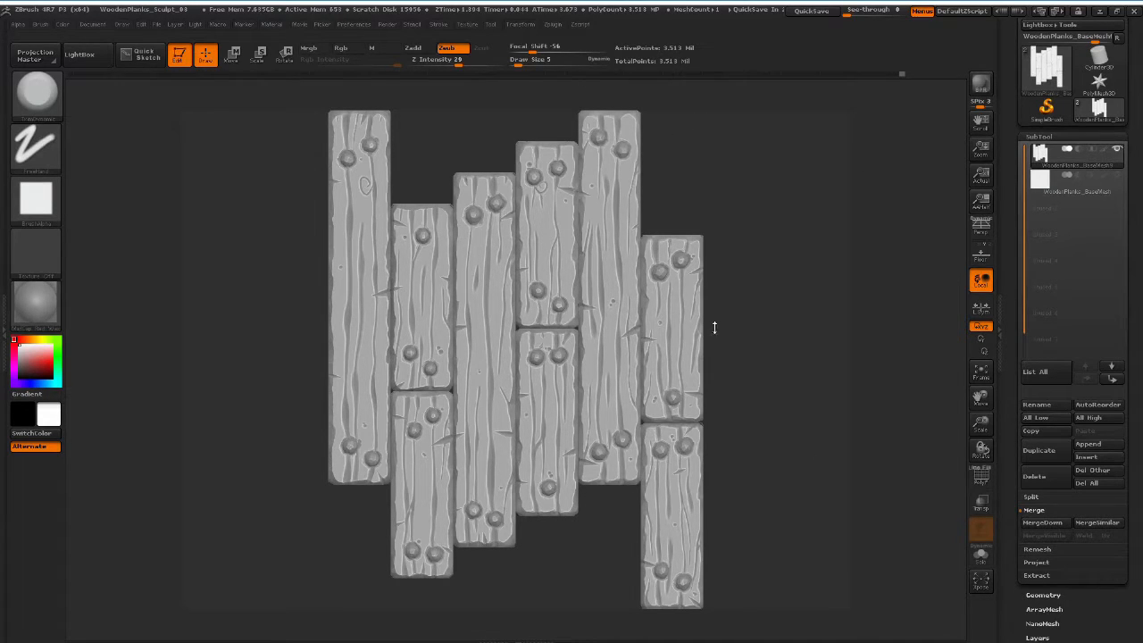
pyautogui.moveTo(826, 336)
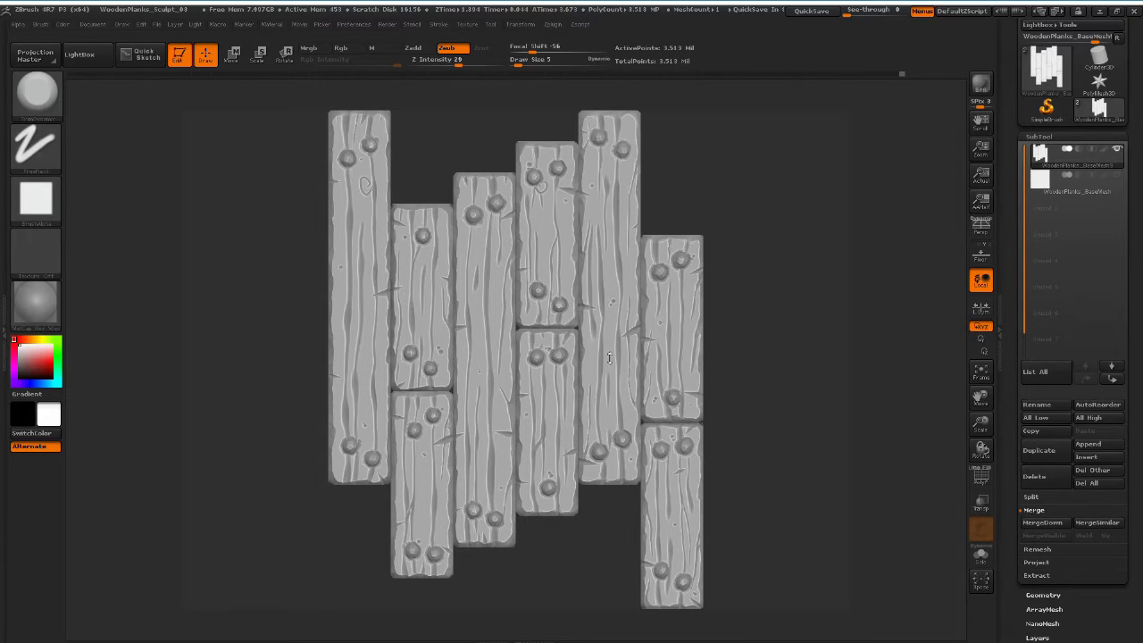
pyautogui.moveTo(643, 339)
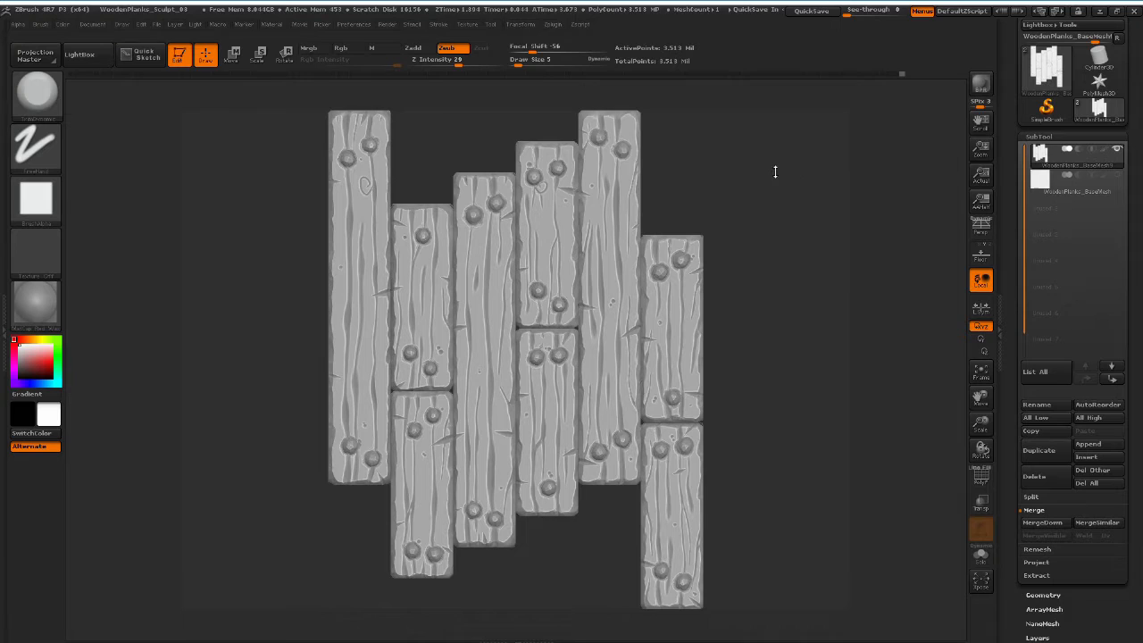
# Run Decimation Master's Pre-process All on the visible plank subtools
pyautogui.click(811, 10)
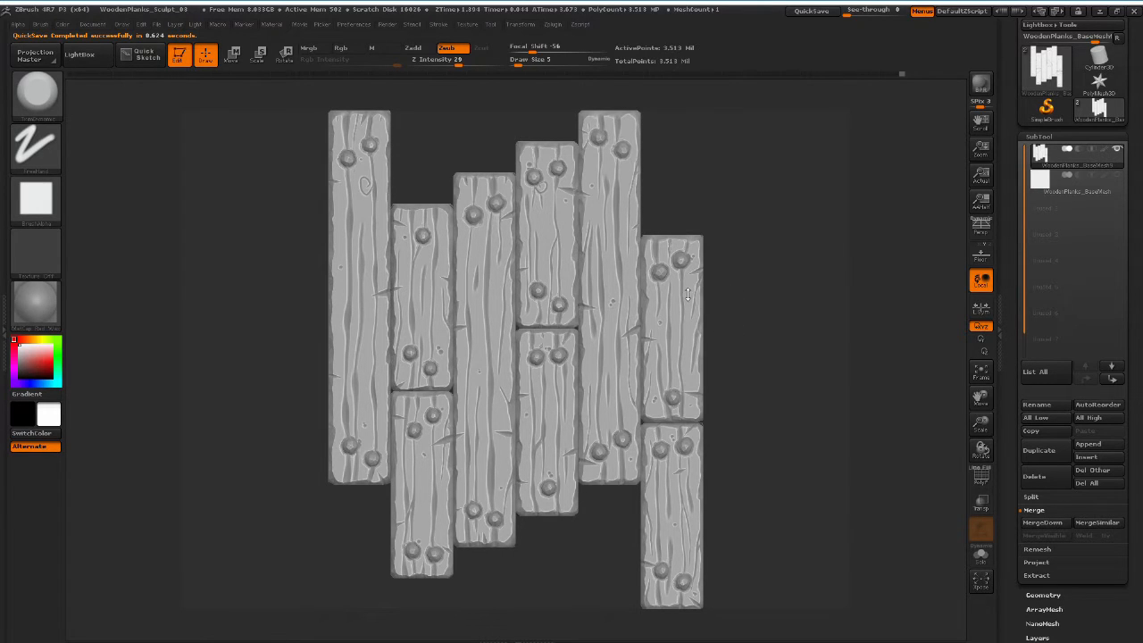
pyautogui.moveTo(464, 196)
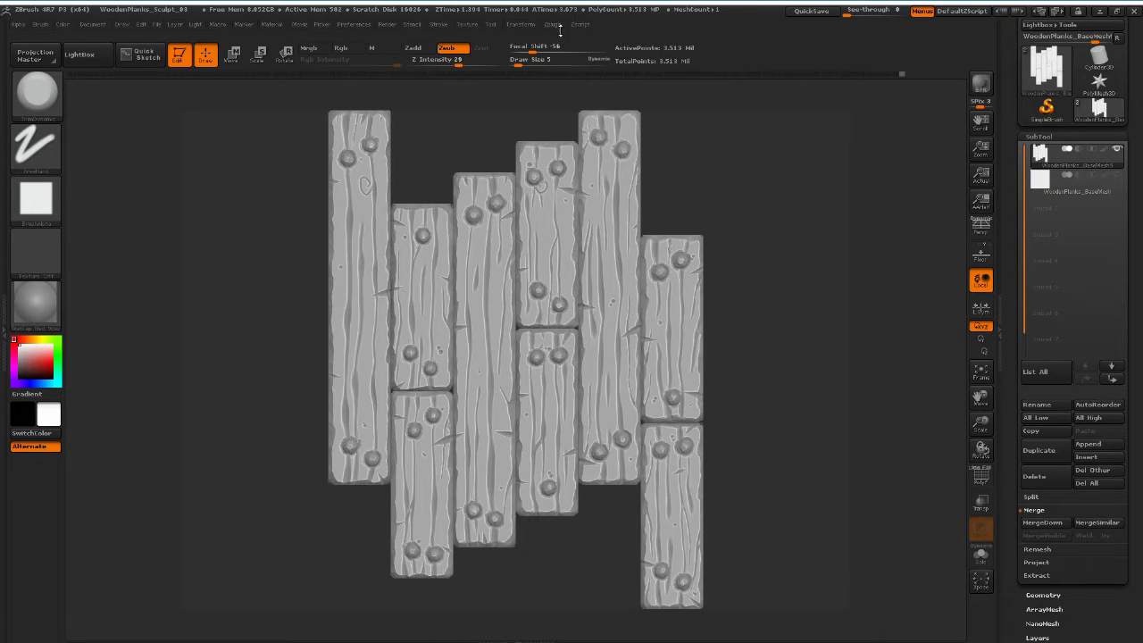
pyautogui.click(552, 25)
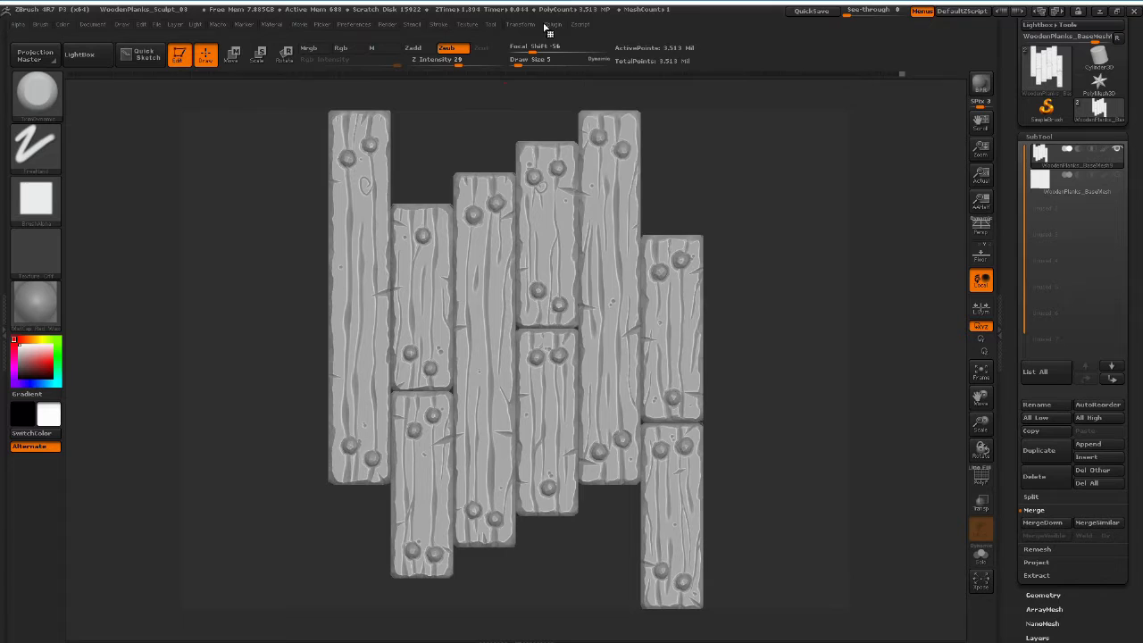
pyautogui.click(554, 25)
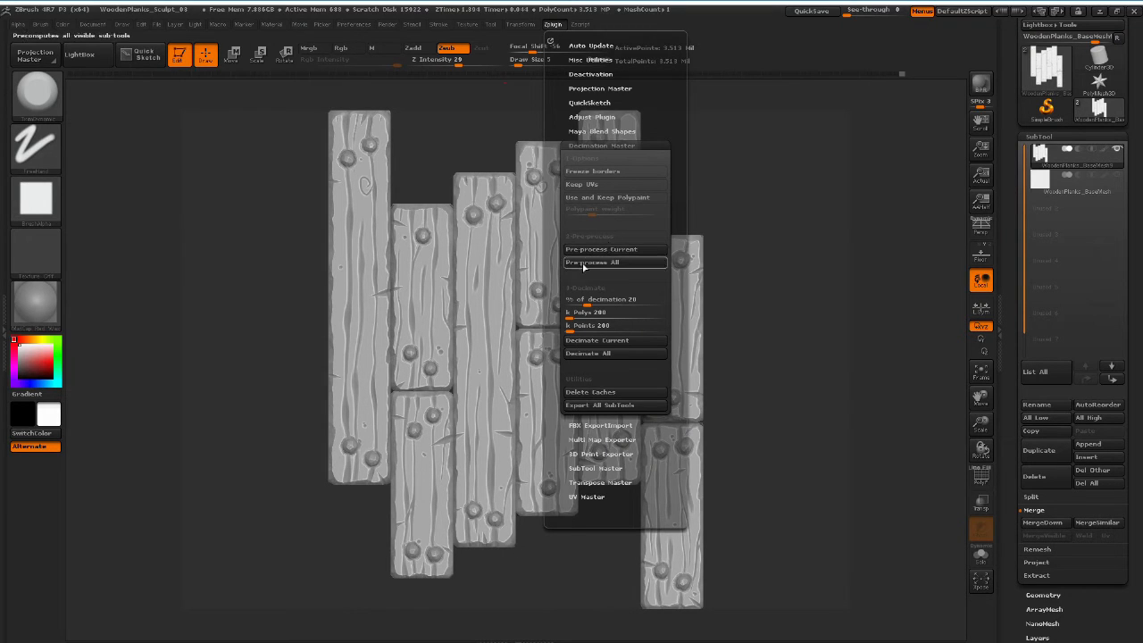
pyautogui.moveTo(583, 261)
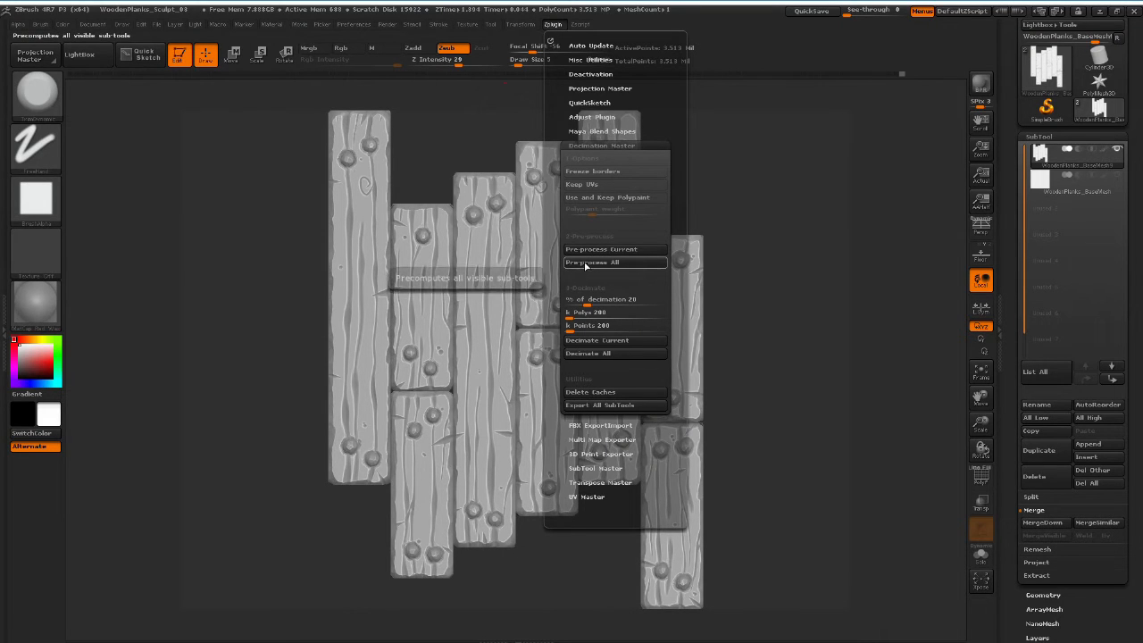
pyautogui.click(590, 261)
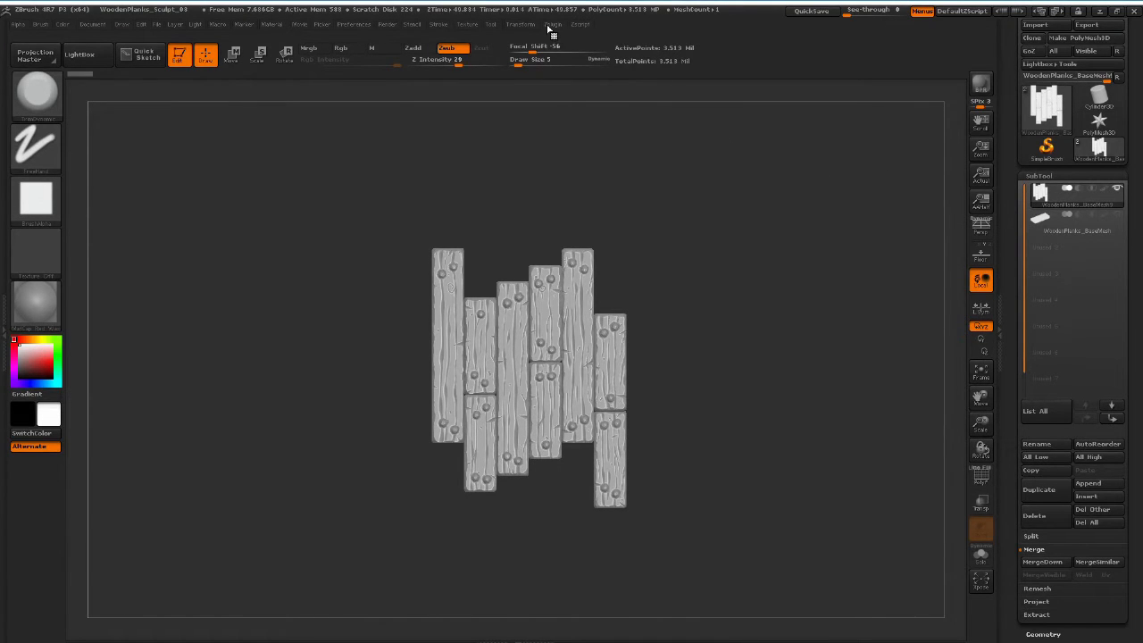
# Set the % of decimation slider and decimate the current plank subtool
pyautogui.click(554, 25)
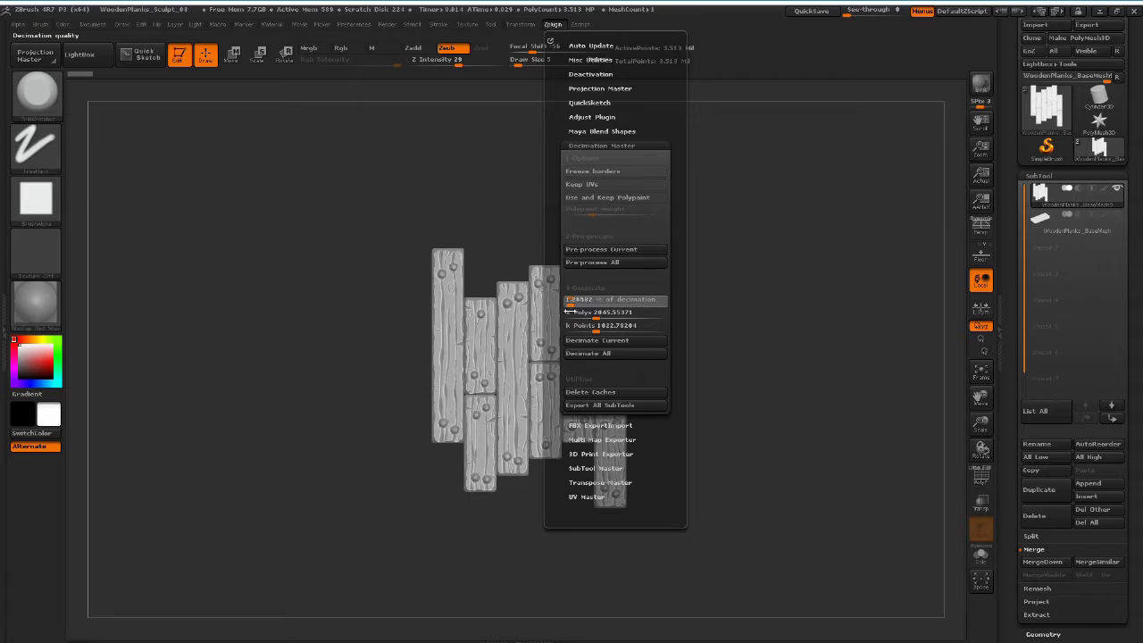
pyautogui.moveTo(625, 300); pyautogui.dragTo(572, 300)
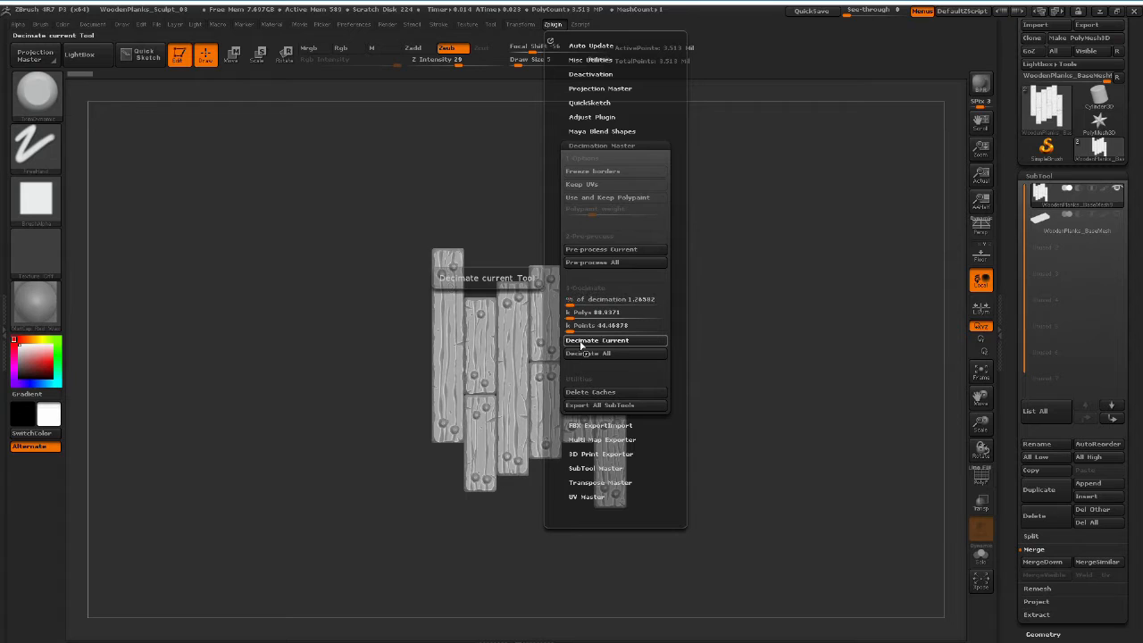
pyautogui.click(596, 340)
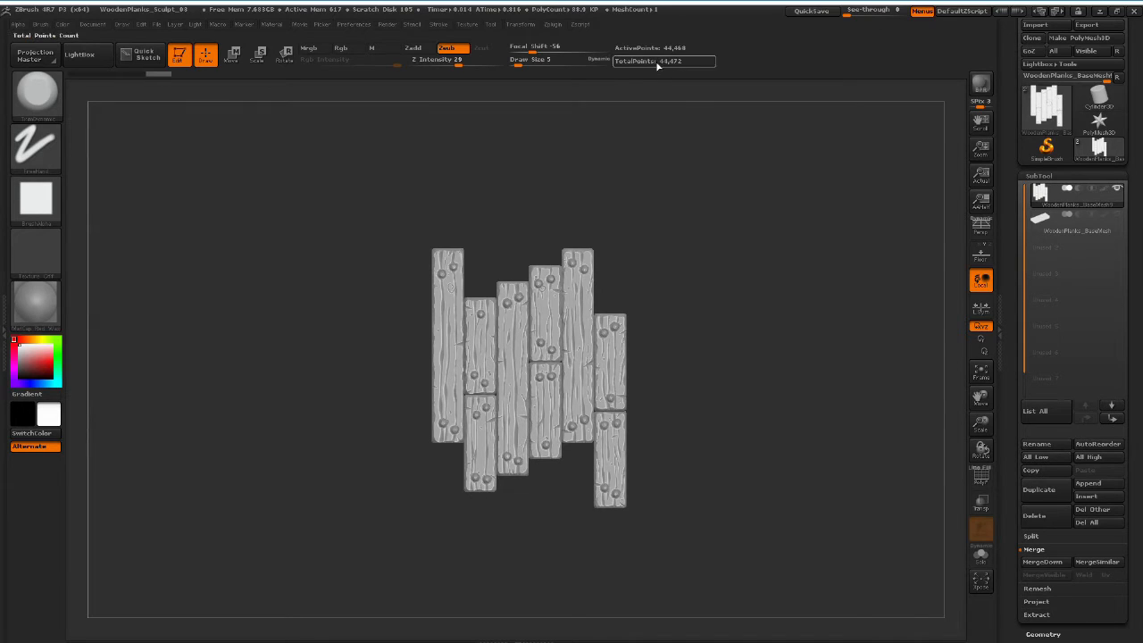
pyautogui.moveTo(665, 61)
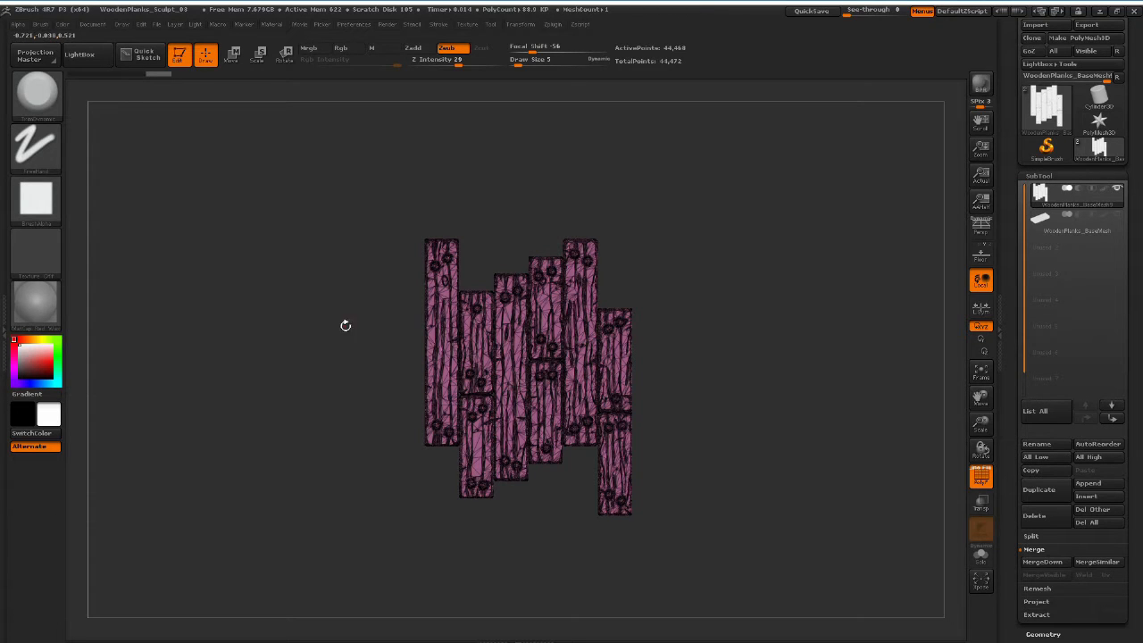
pyautogui.moveTo(981, 477)
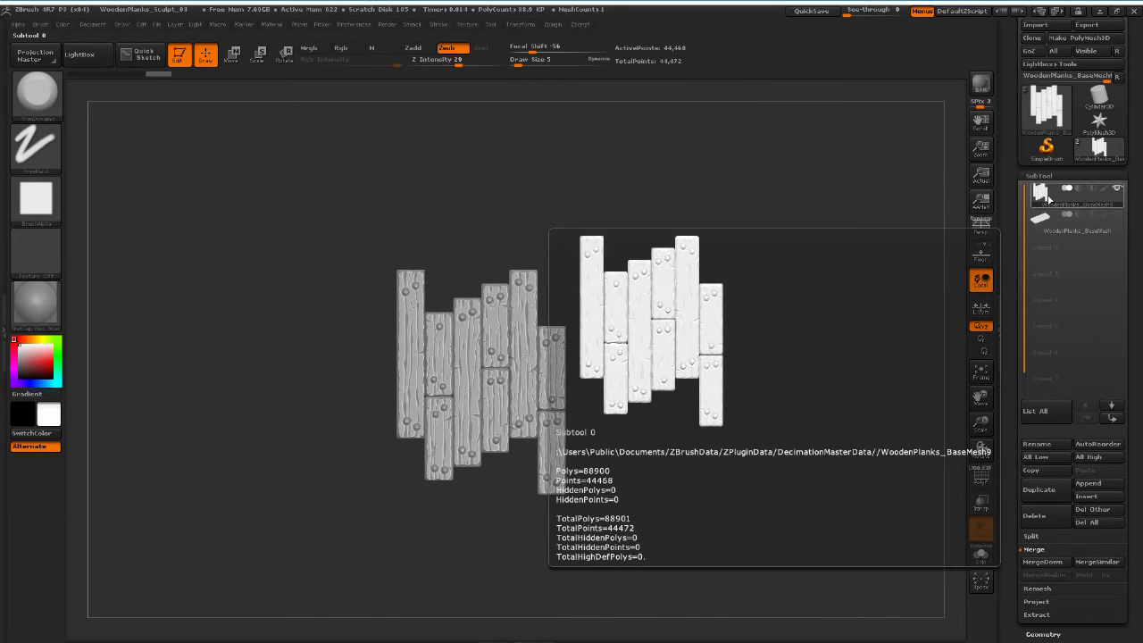
# Duplicate the decimated plank subtool and expand the Deformation palette
pyautogui.click(1040, 490)
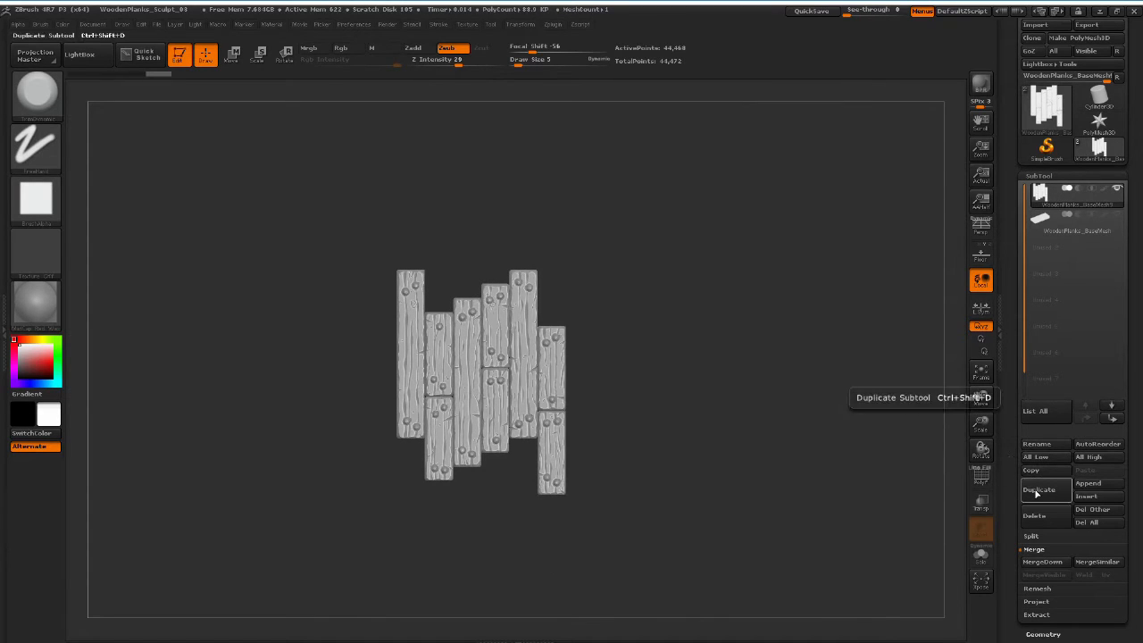
pyautogui.click(1039, 489)
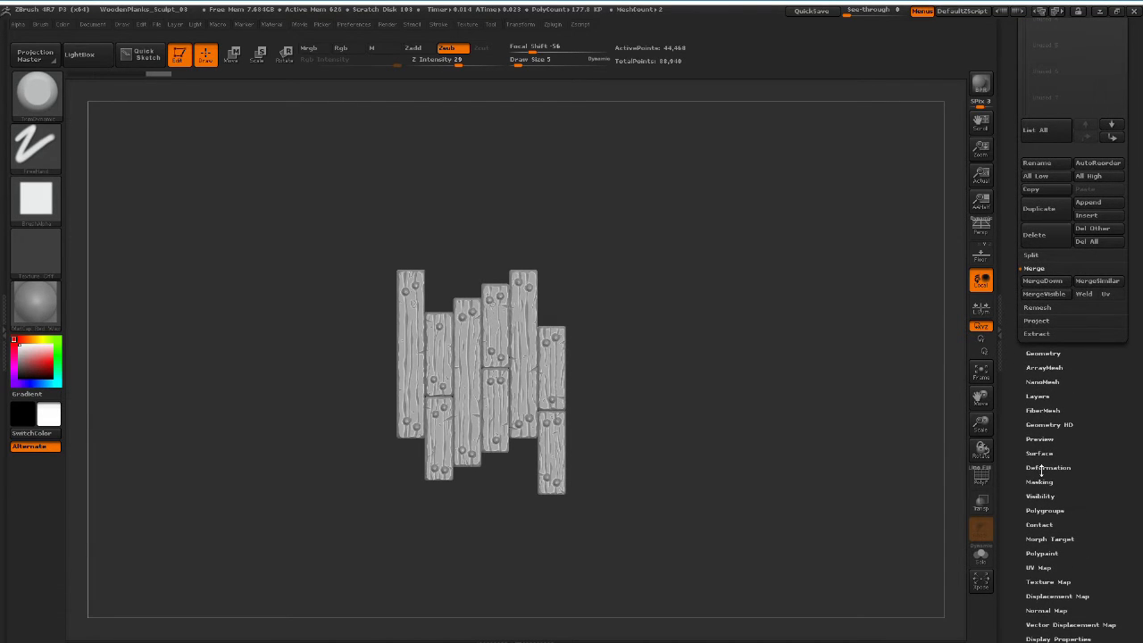
pyautogui.click(1046, 468)
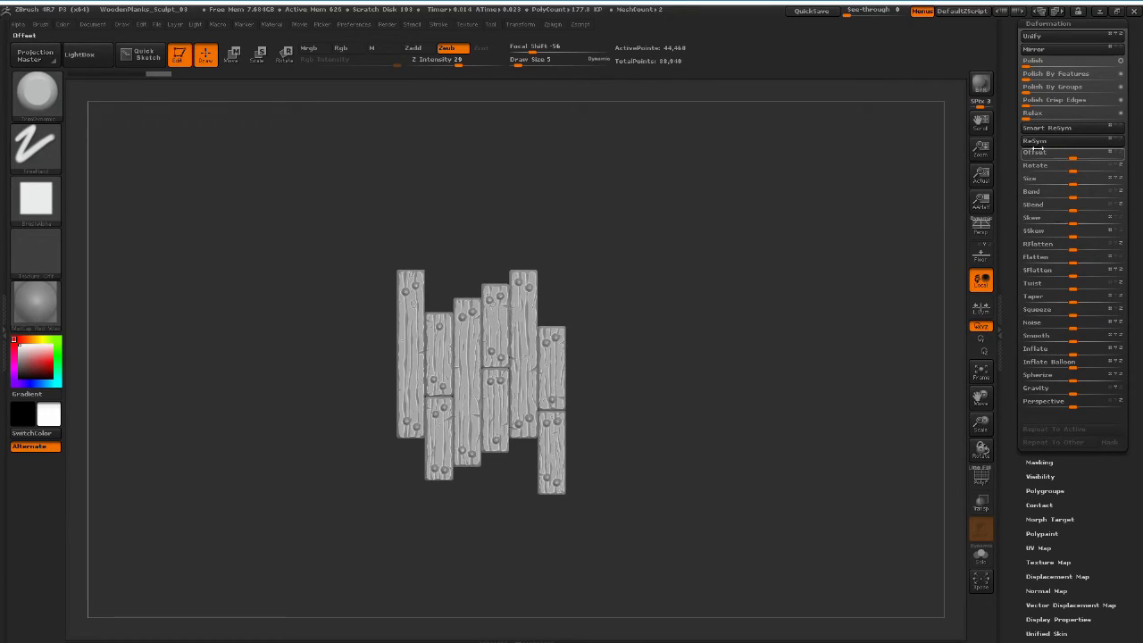
pyautogui.moveTo(1045, 152)
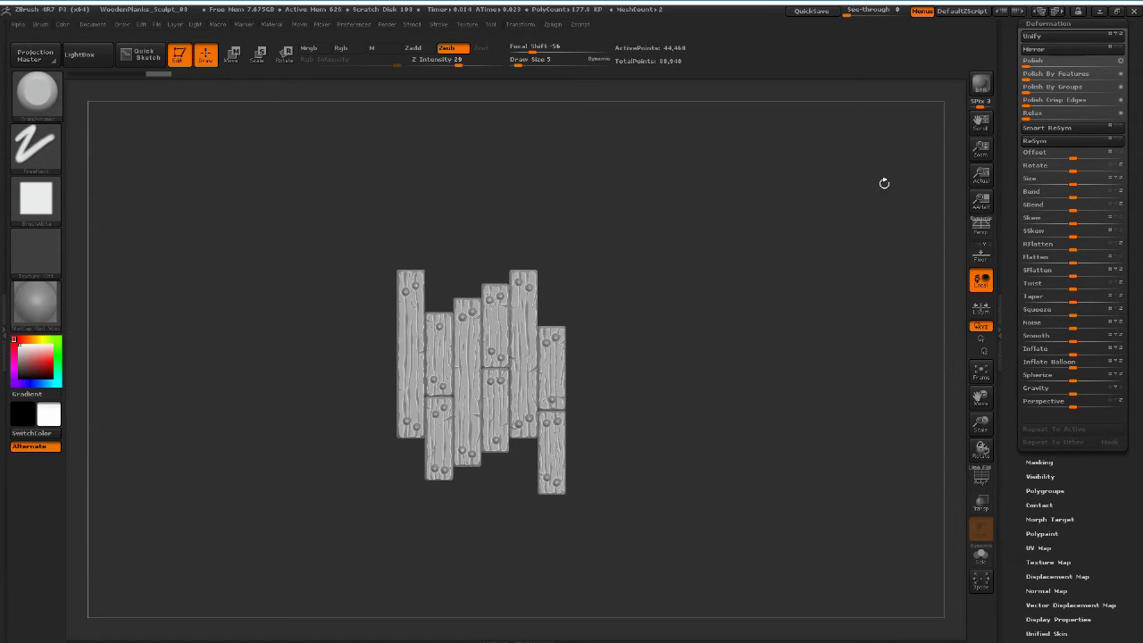
pyautogui.moveTo(1072, 151)
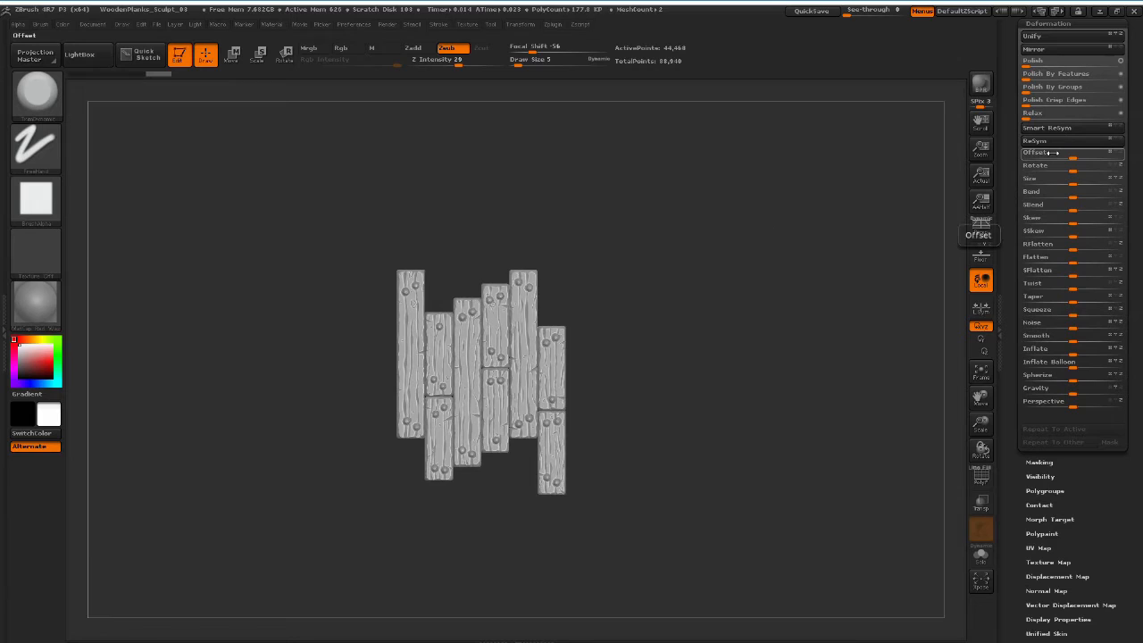
# Offset the duplicate planks along X so they sit beside the originals
pyautogui.click(1054, 151)
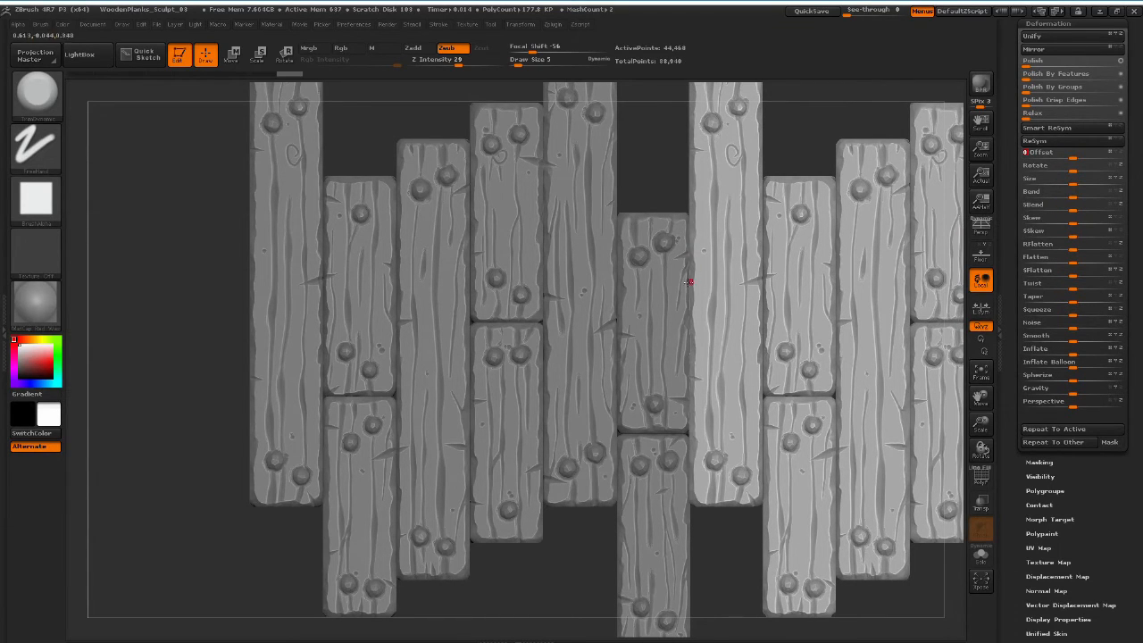
pyautogui.moveTo(659, 190)
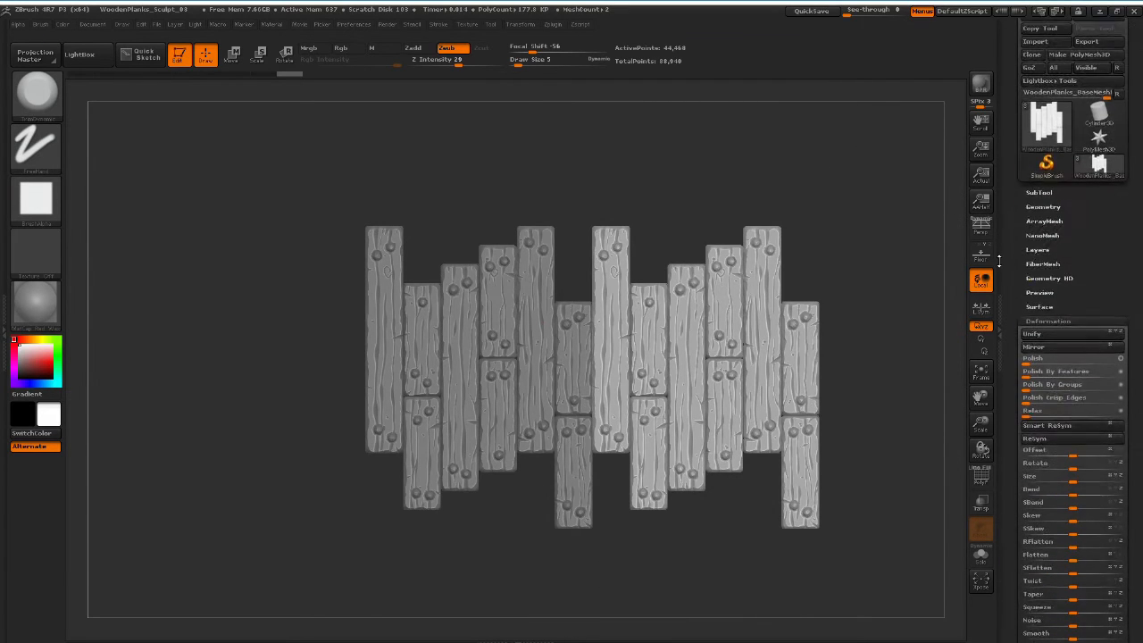
# Expand the plank model's SubTool list in the Tool palette
pyautogui.click(1040, 193)
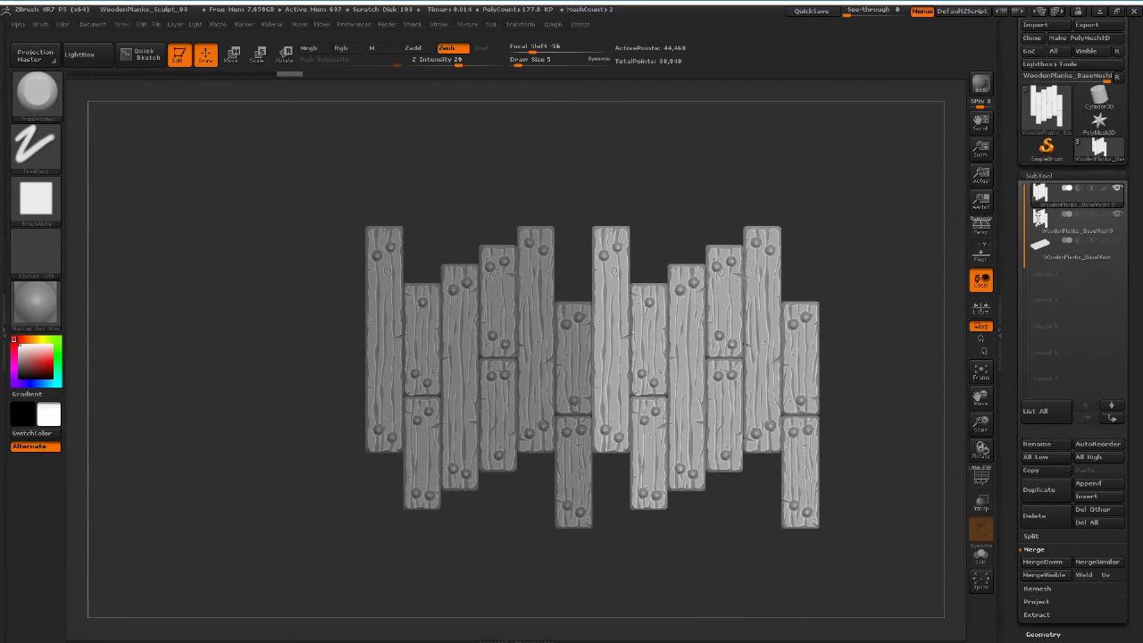
pyautogui.click(1043, 561)
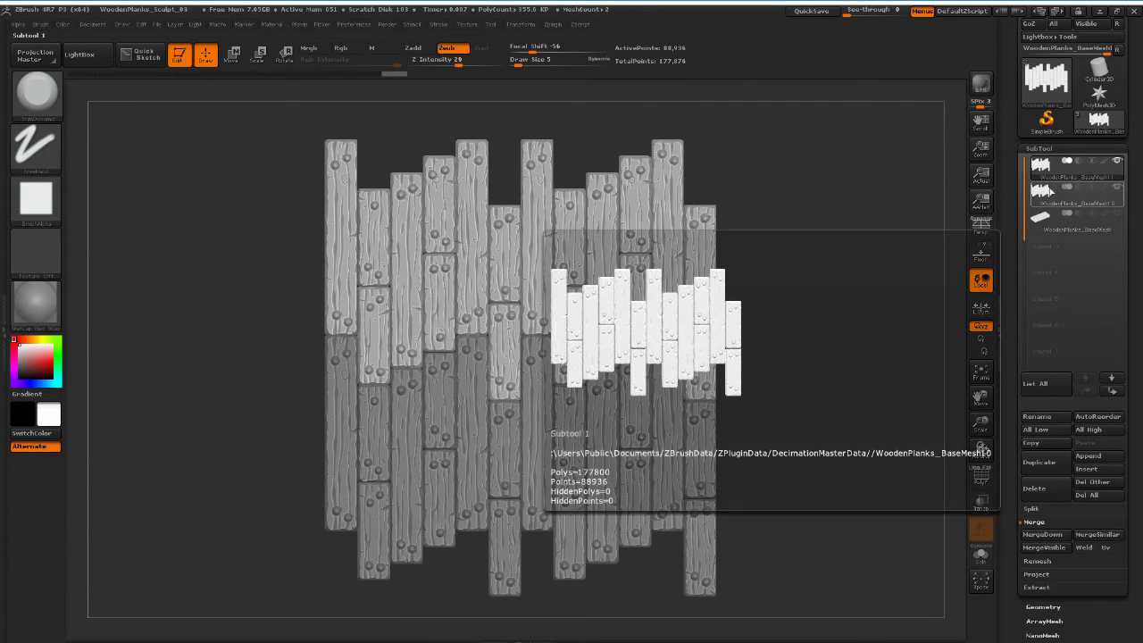
# Append a Plane3D subtool as a flat backing behind the plank layout
pyautogui.click(1043, 534)
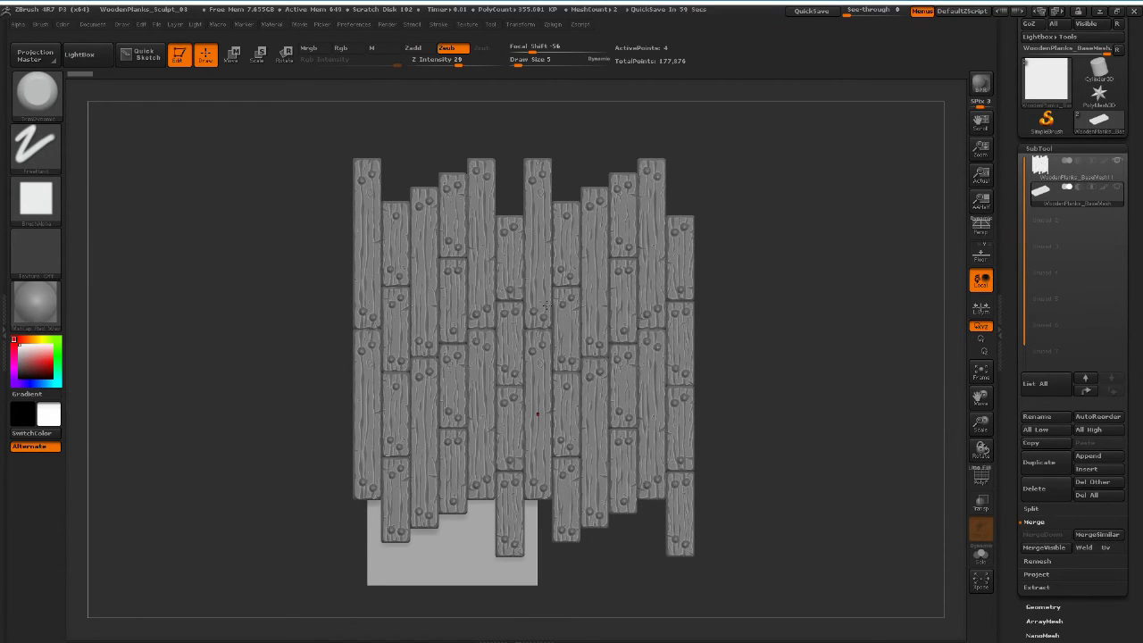
pyautogui.moveTo(981, 525)
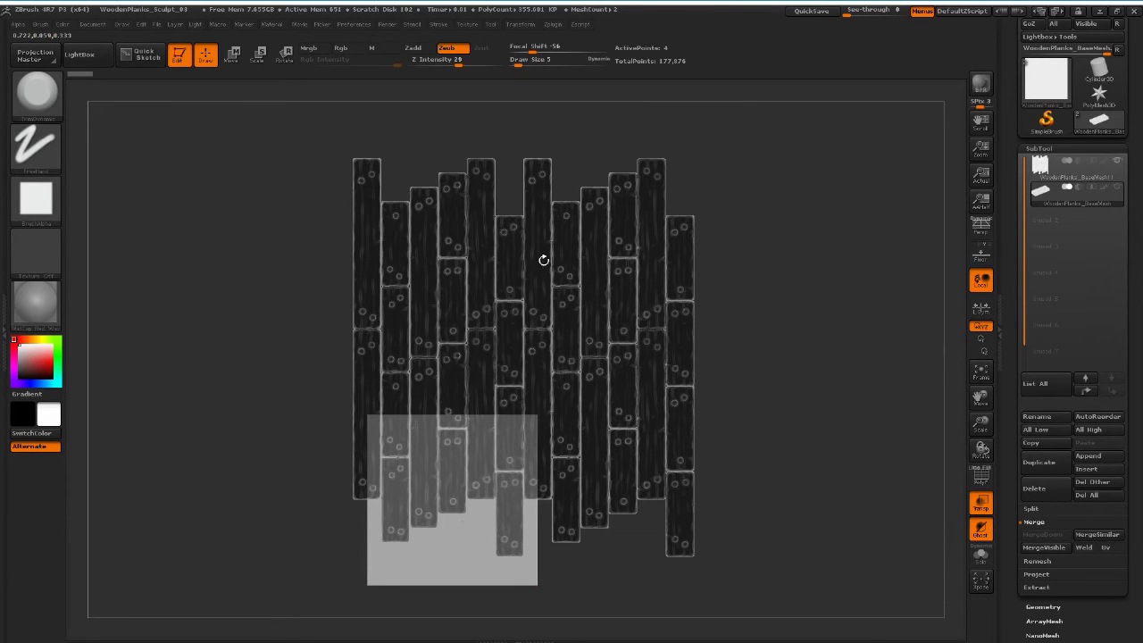
pyautogui.moveTo(656, 361)
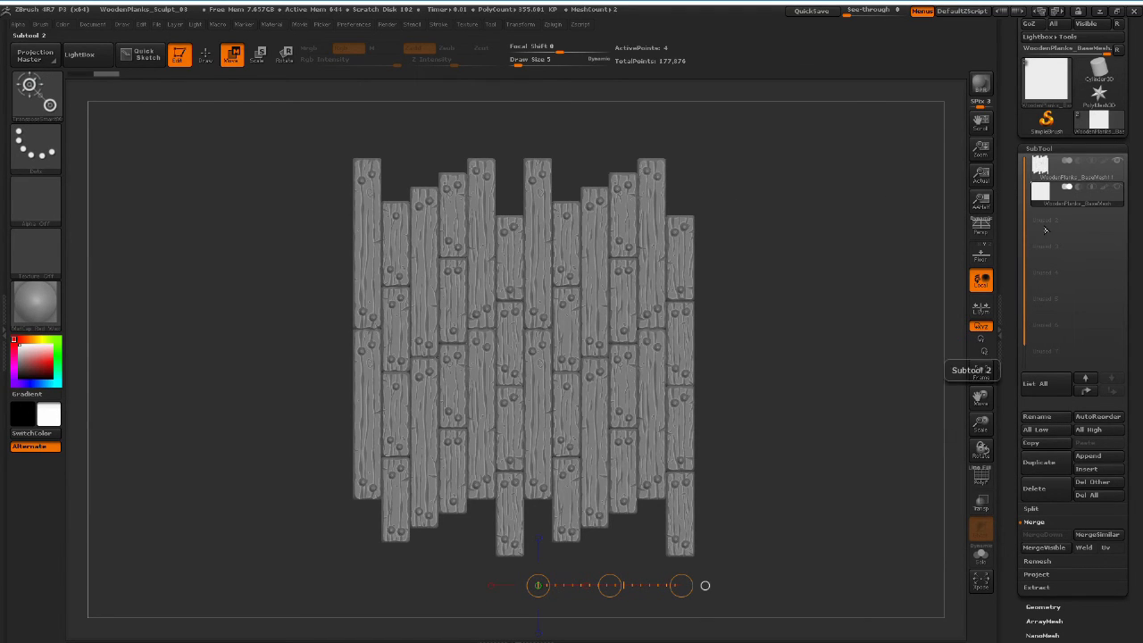
pyautogui.moveTo(1029, 187)
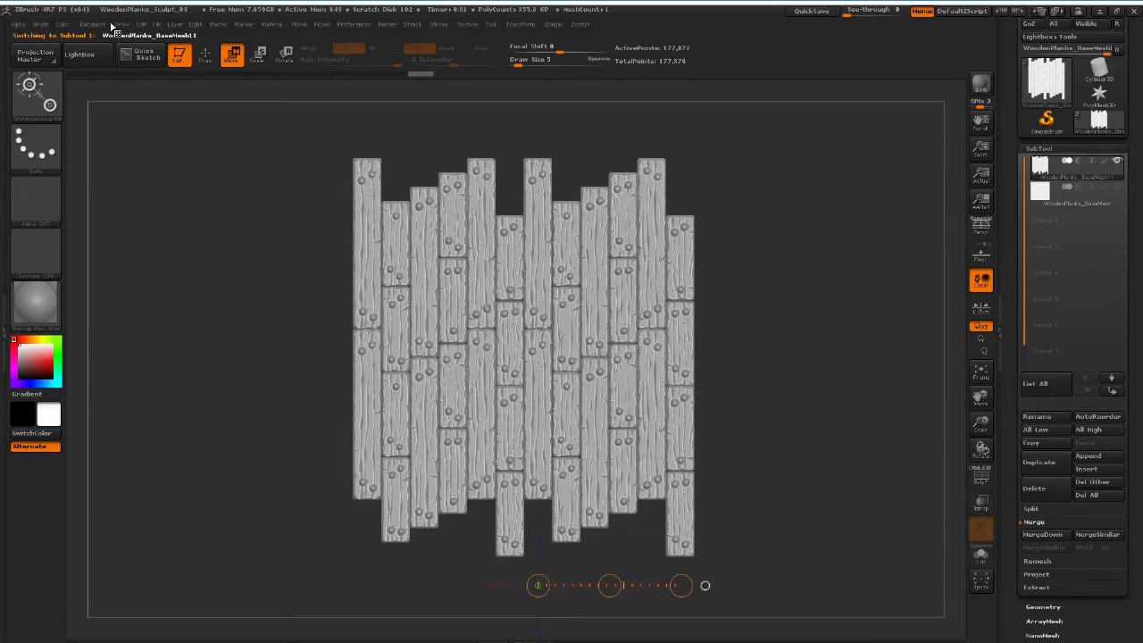
# Turn off Pro in Document and resize the canvas to 1024 by 1024
pyautogui.click(93, 25)
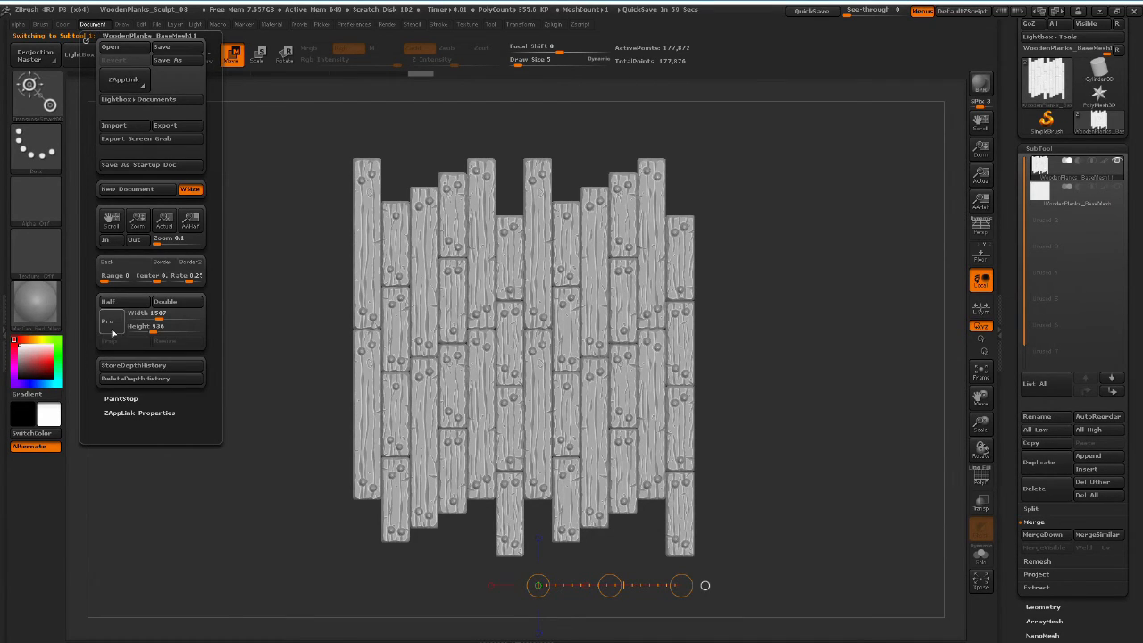
pyautogui.moveTo(107, 322)
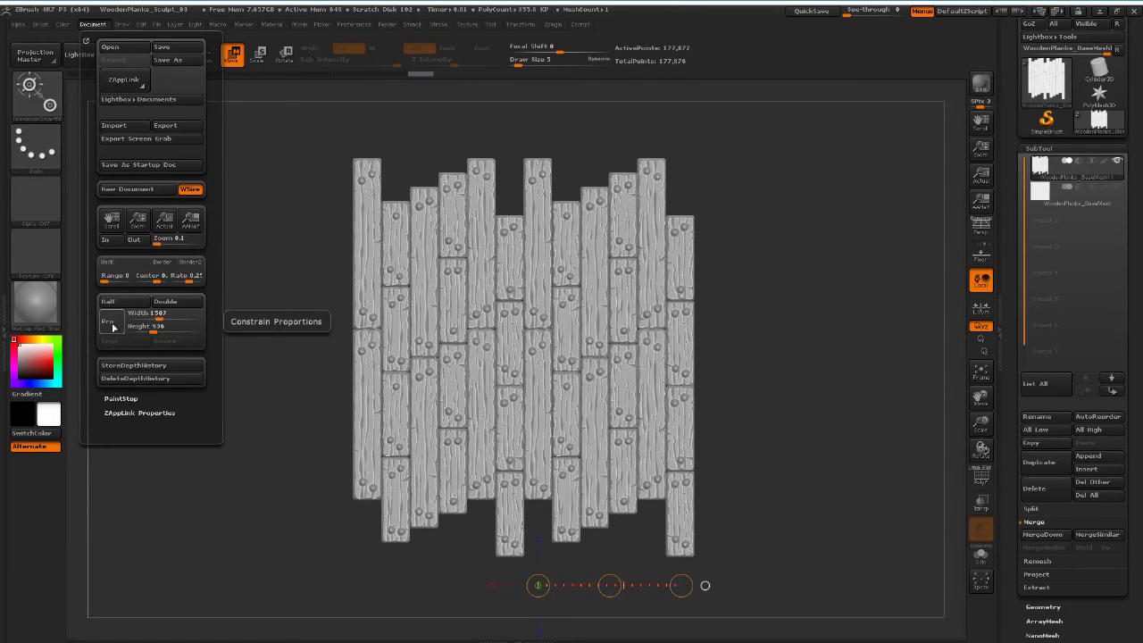
pyautogui.click(139, 314)
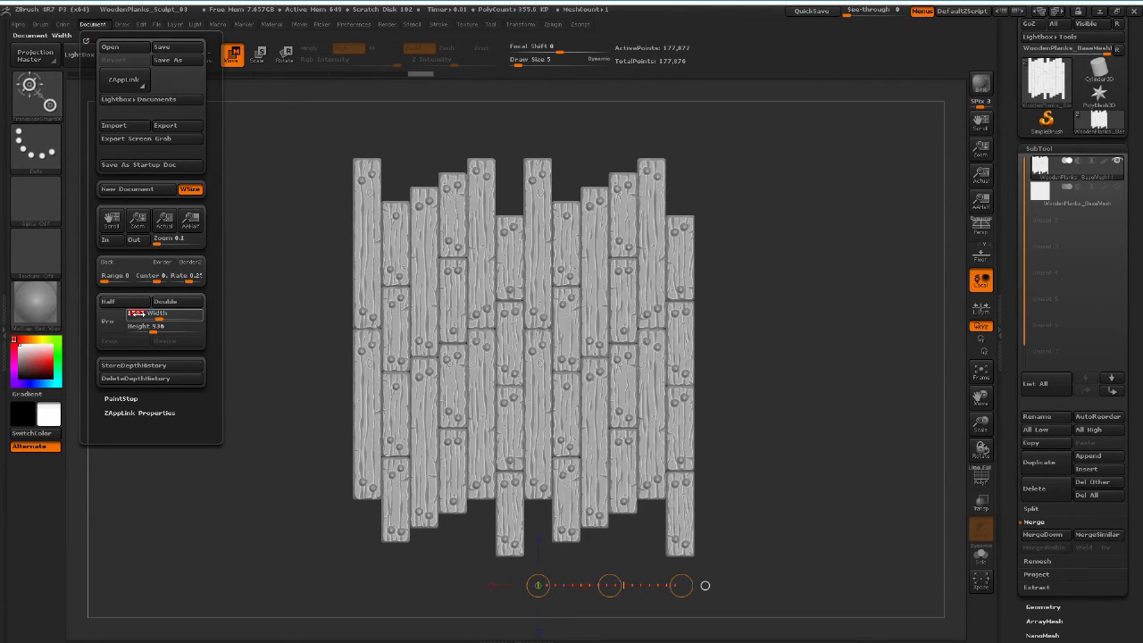
pyautogui.click(164, 325)
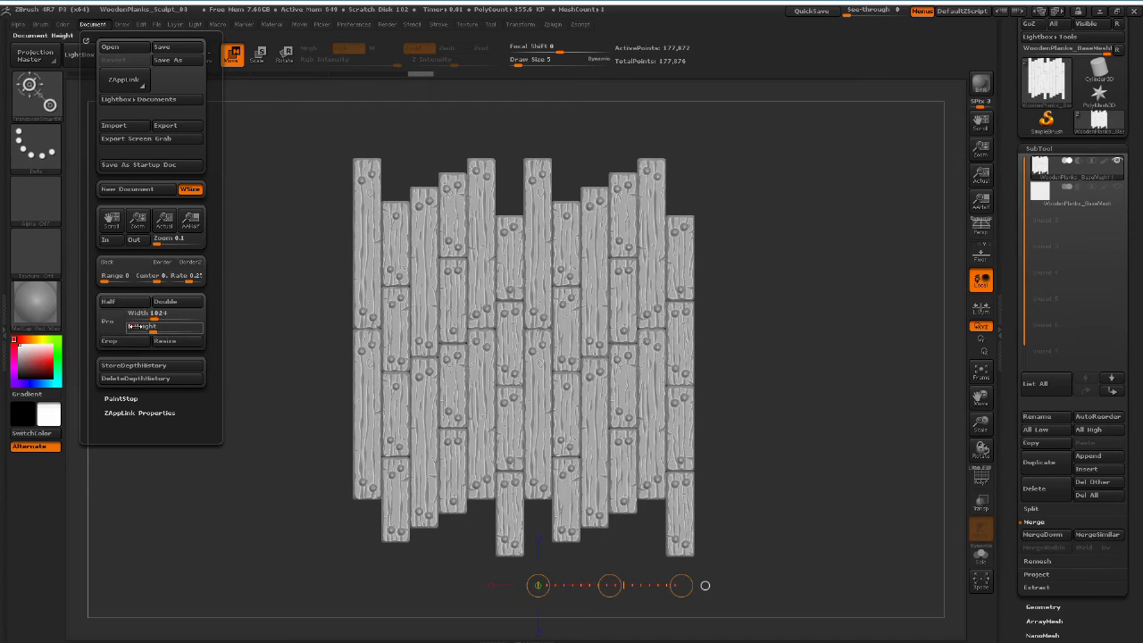
pyautogui.moveTo(157, 325)
pyautogui.write('1024')
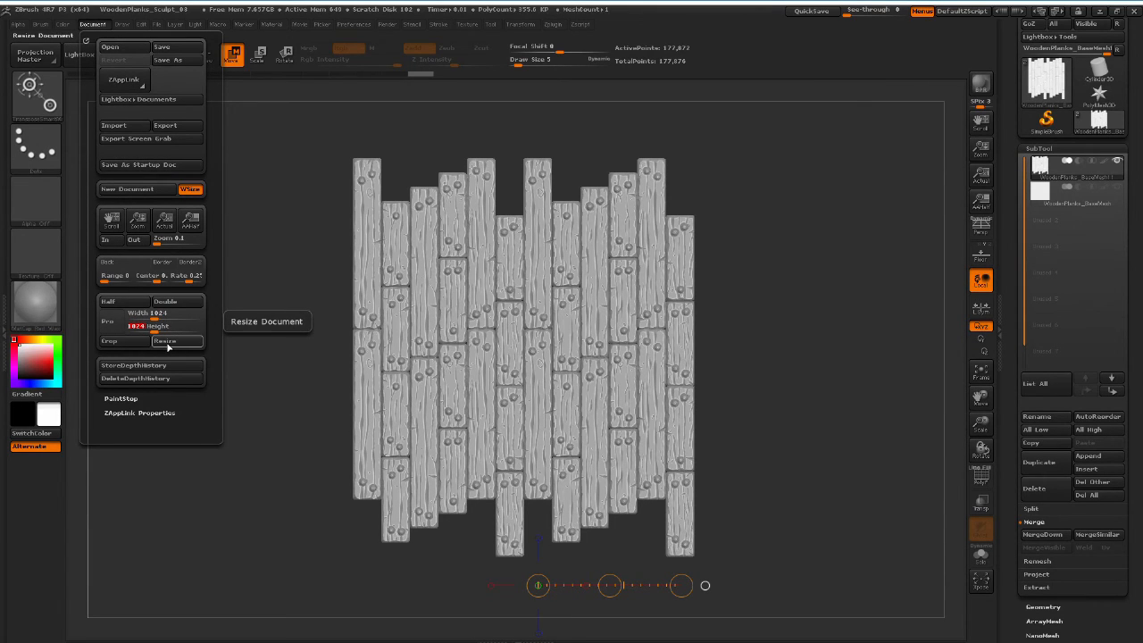
pyautogui.click(165, 341)
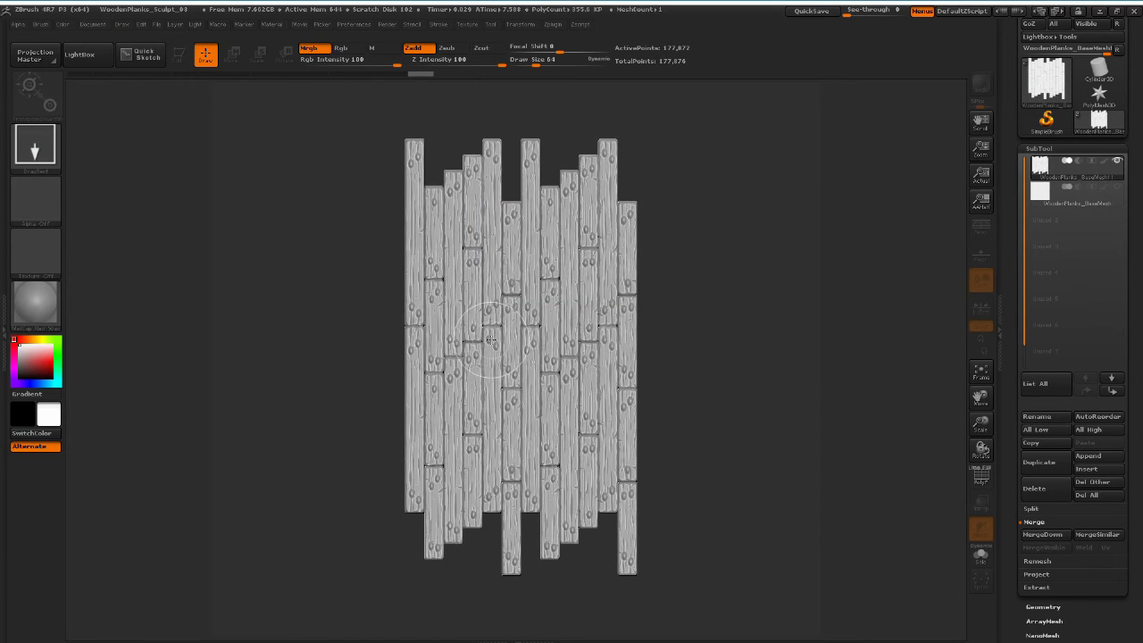
# Redraw the plank model on the new canvas and frame it to fit
pyautogui.moveTo(532, 159); pyautogui.dragTo(490, 410)
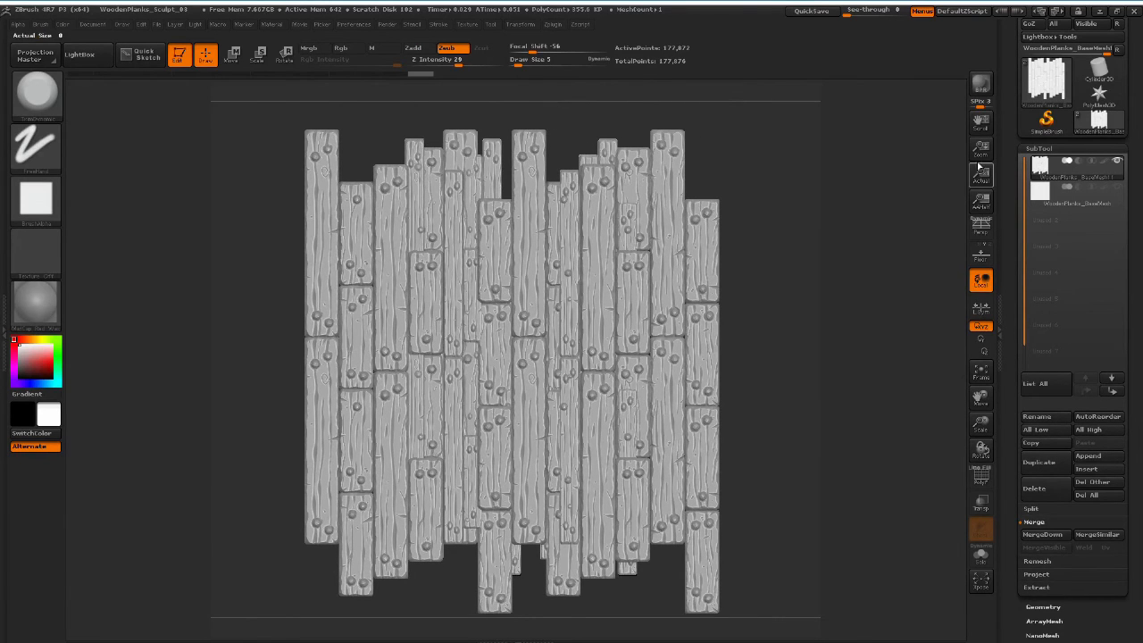
pyautogui.click(981, 150)
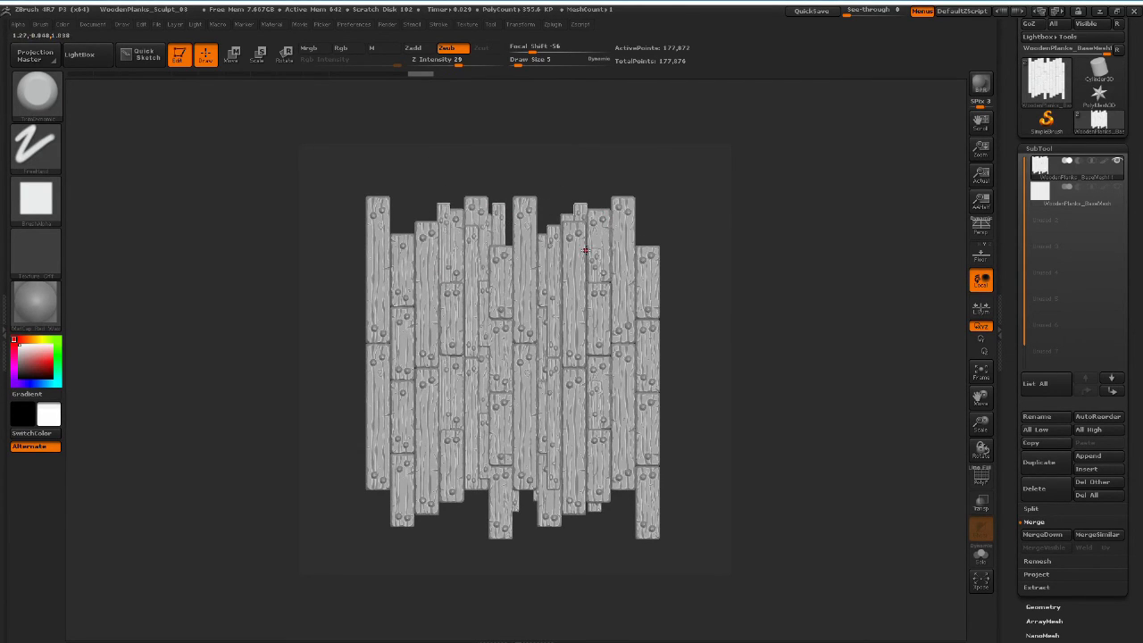
# Snap the planks to a front view filling the square canvas edge to edge
pyautogui.click(1072, 188)
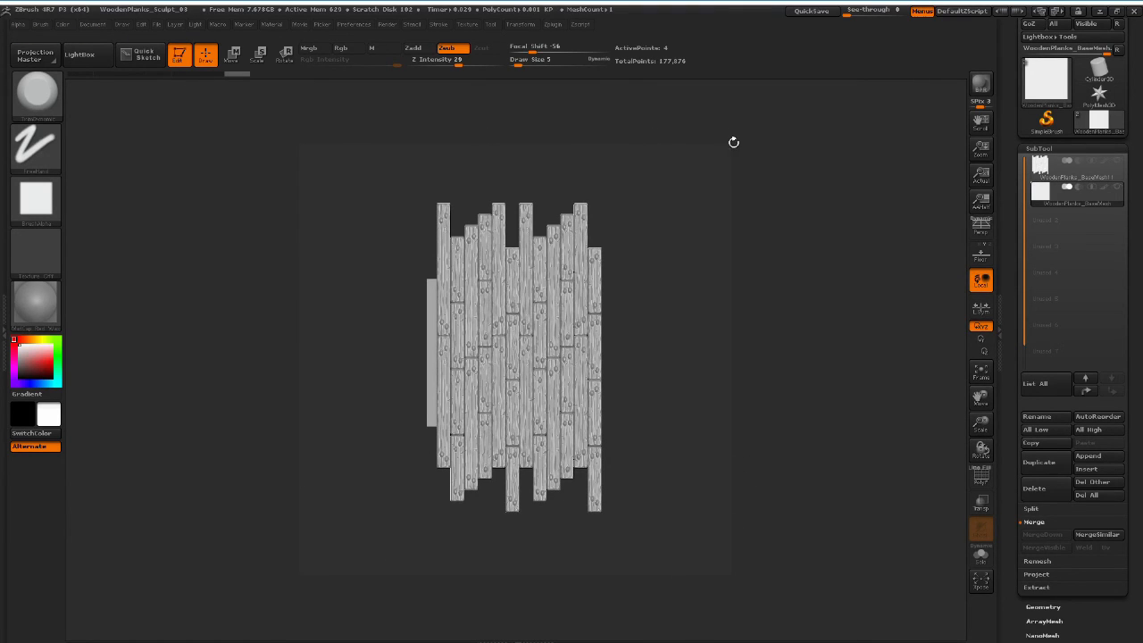
pyautogui.click(1054, 194)
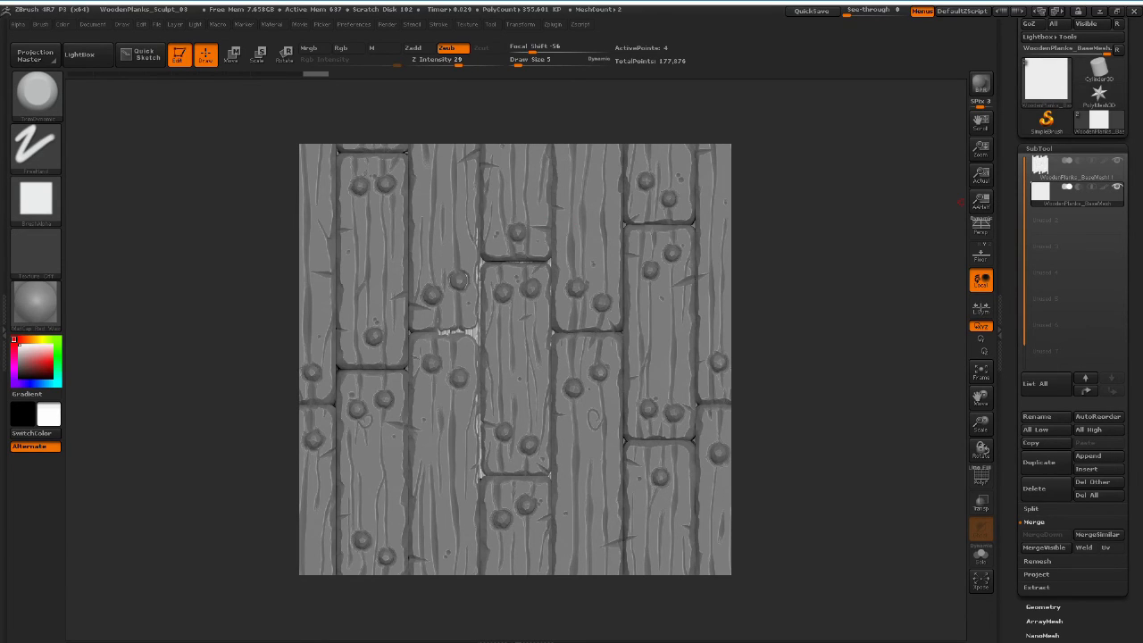
pyautogui.moveTo(793, 208)
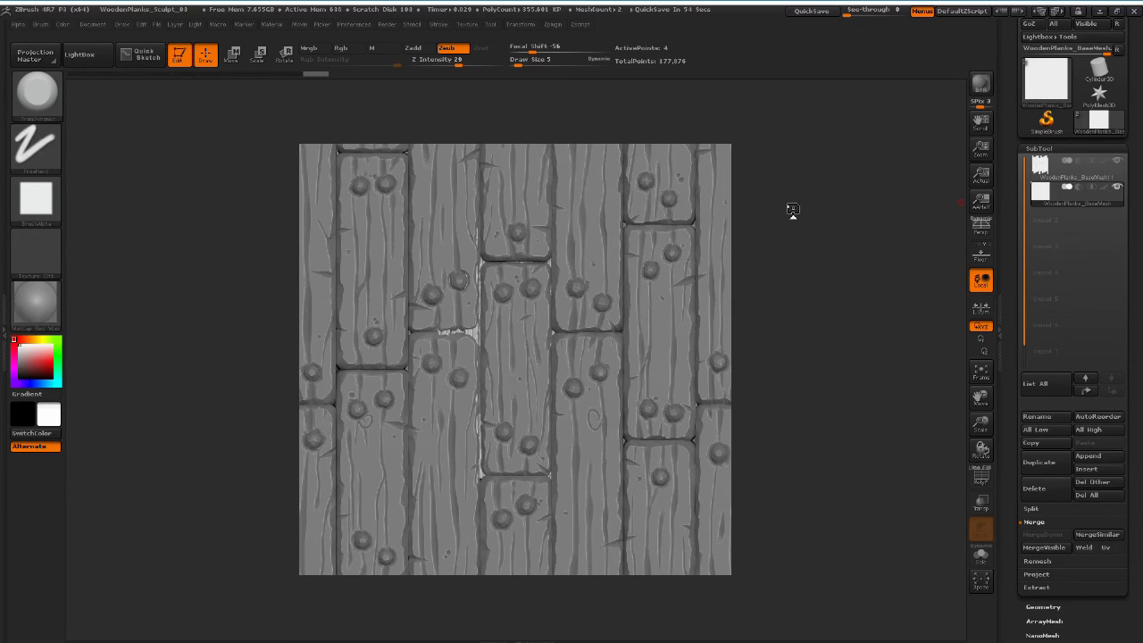
pyautogui.moveTo(791, 207)
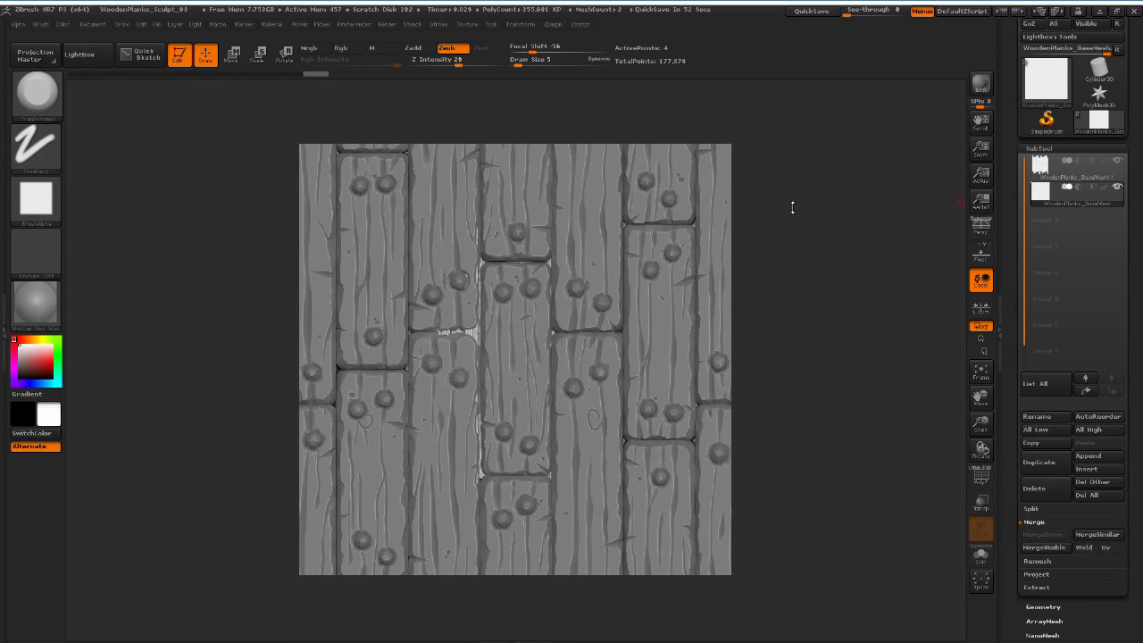